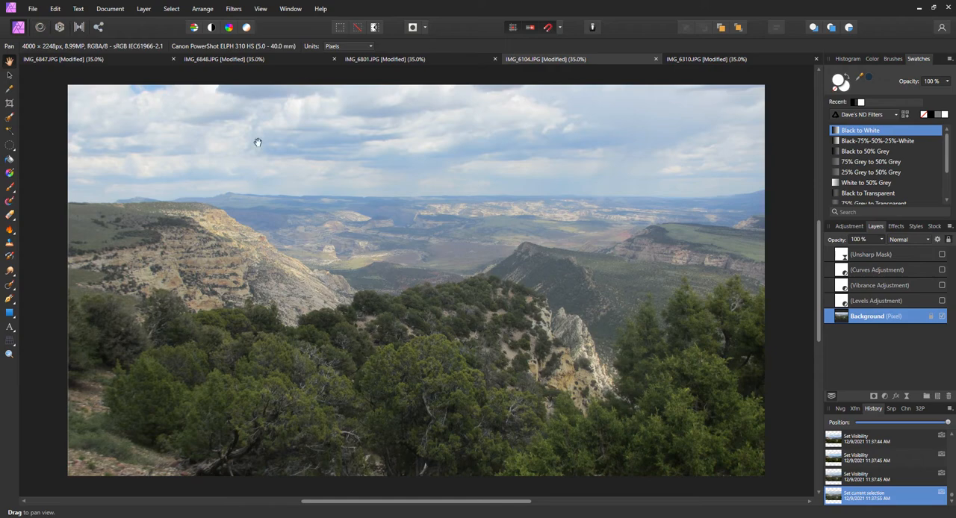
mouse_move(661, 294)
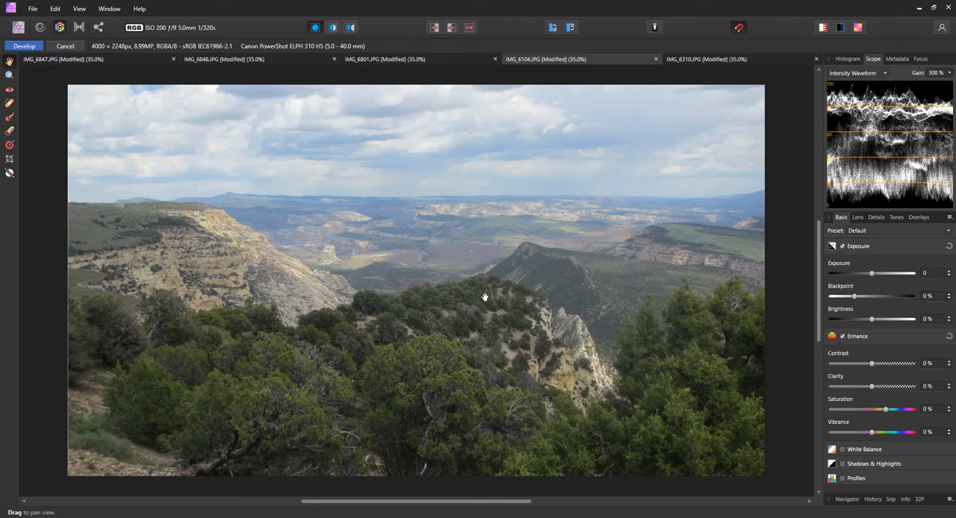
mouse_move(855, 299)
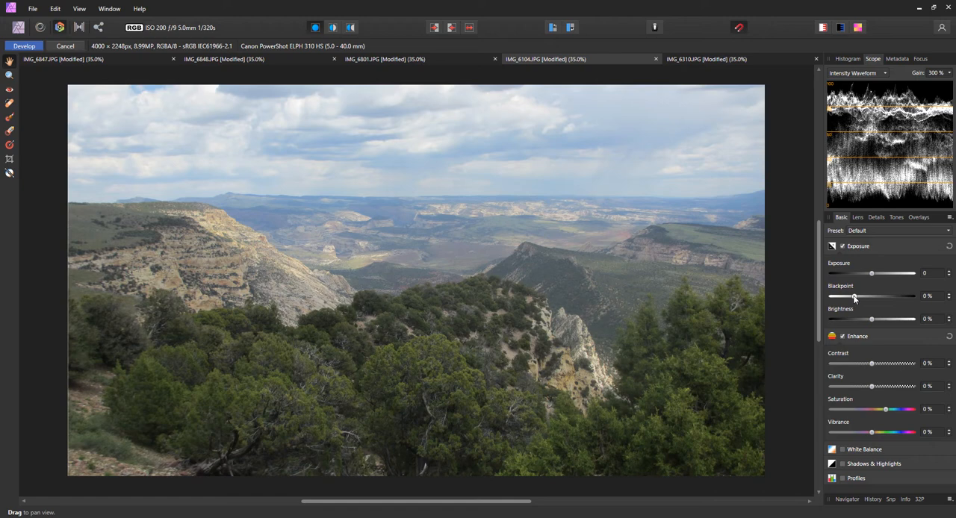
mouse_move(530, 274)
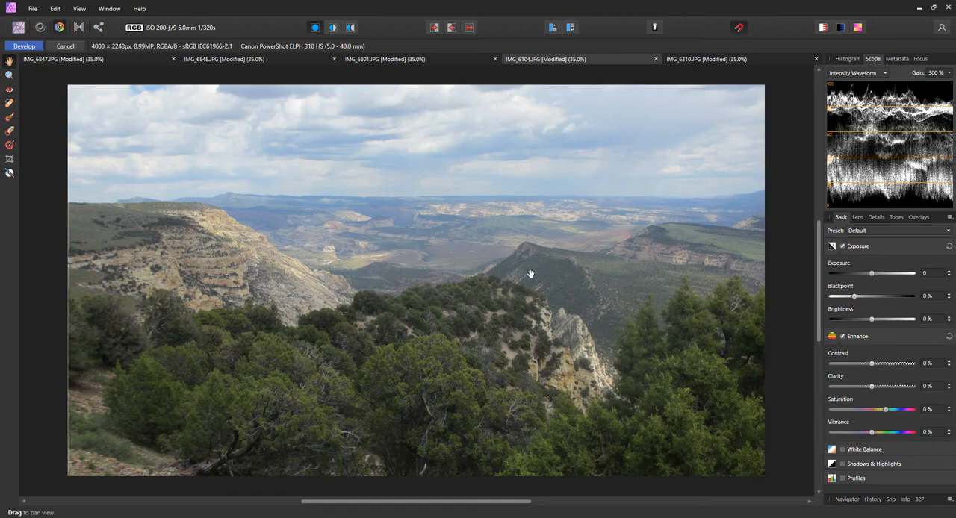
mouse_move(852, 295)
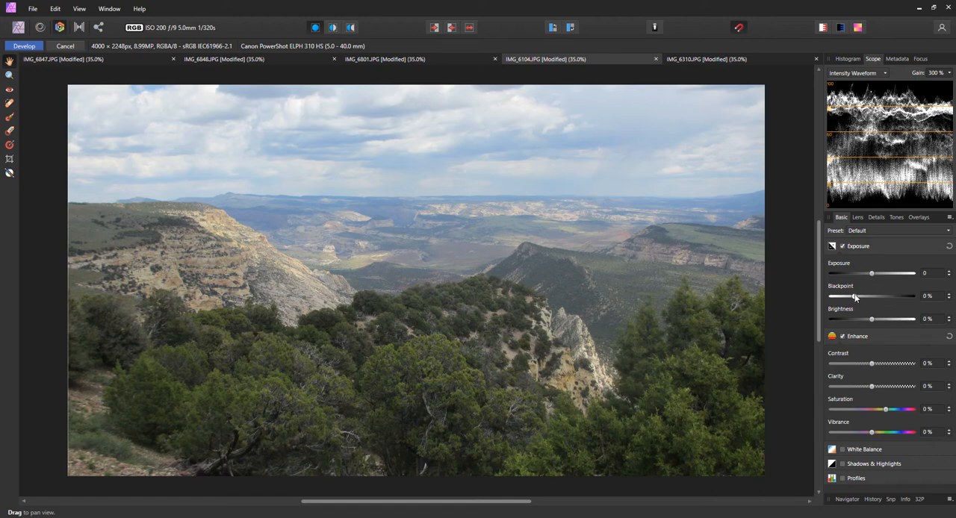
- Raise the Blackpoint slider in the Develop persona's Basic panel to 11%
drag(872, 297, 875, 297)
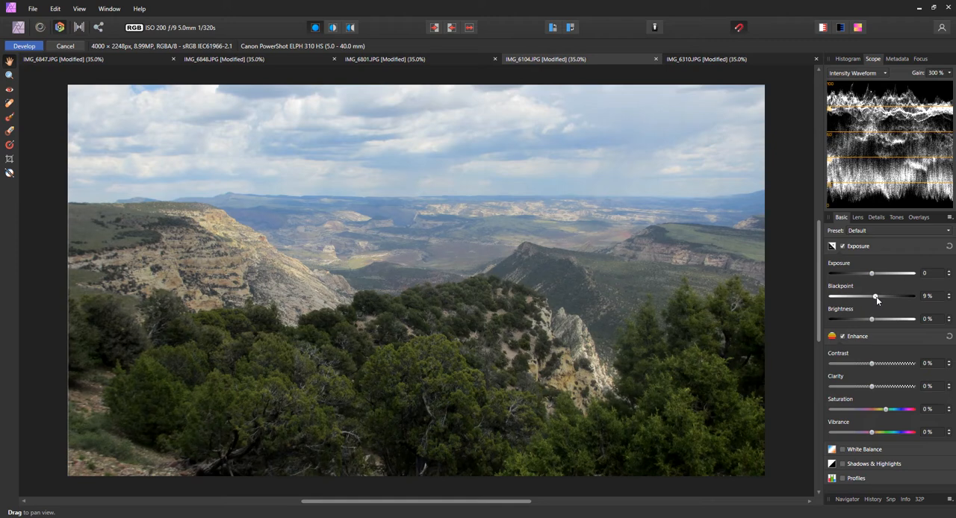
drag(876, 297, 880, 297)
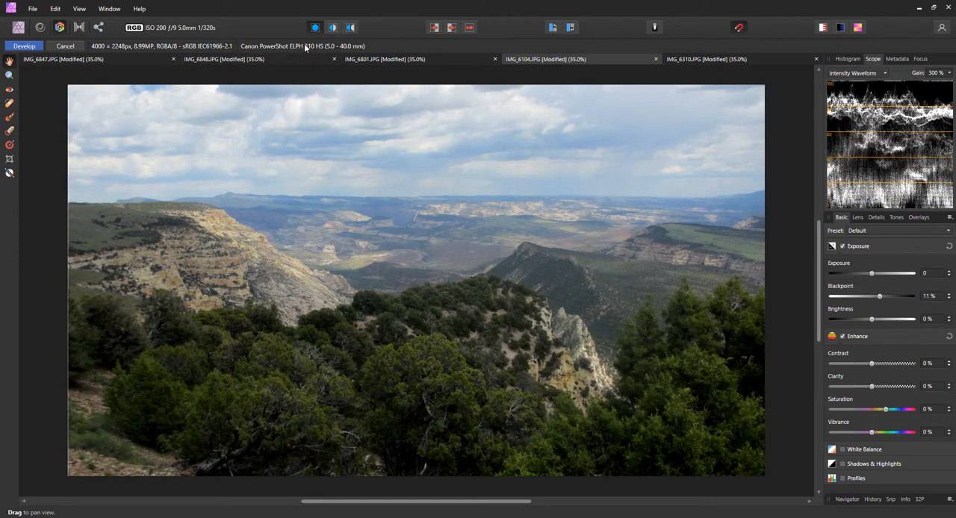
mouse_move(315, 27)
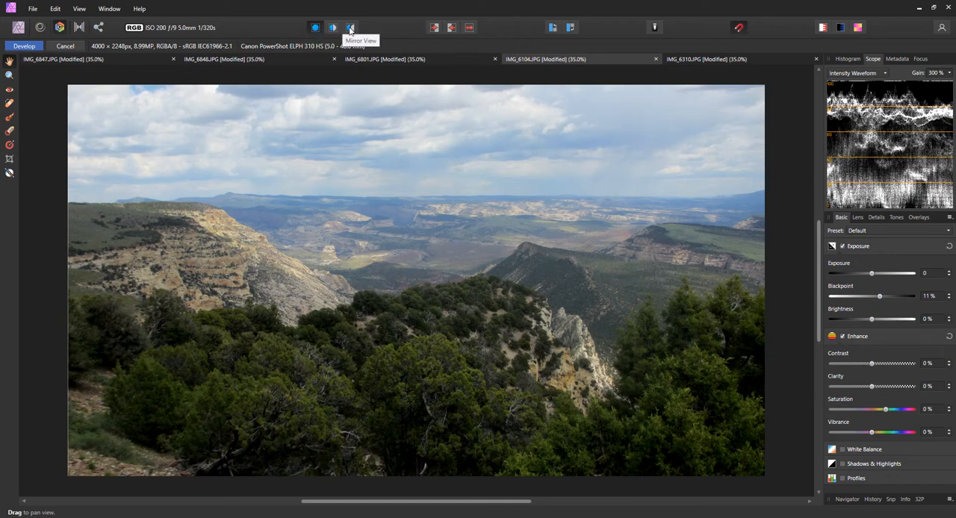
- Show the original and developed canyon photo side by side in split view
click(344, 24)
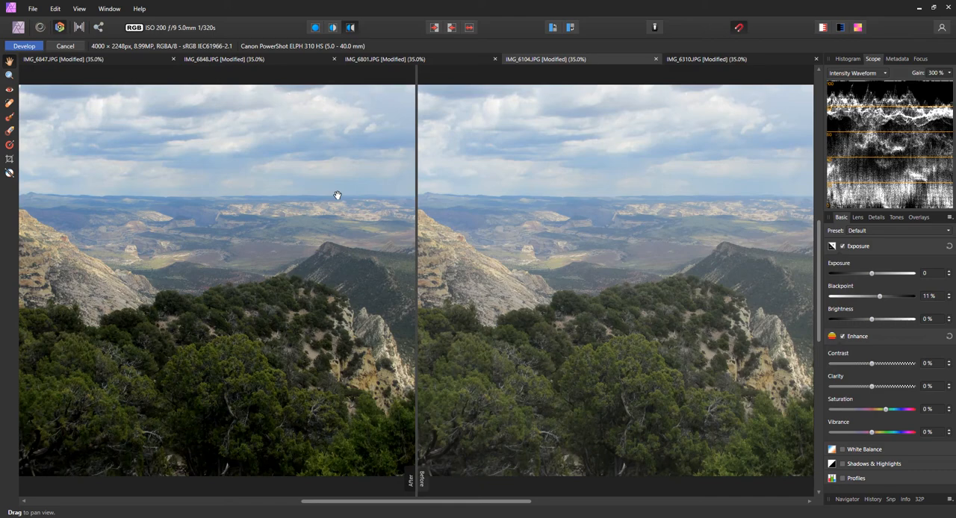
mouse_move(271, 294)
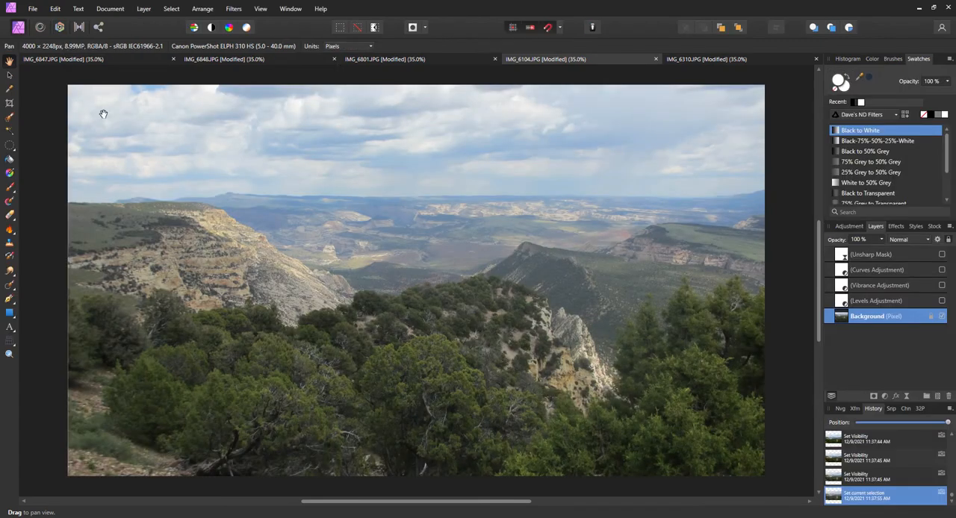
mouse_move(302, 45)
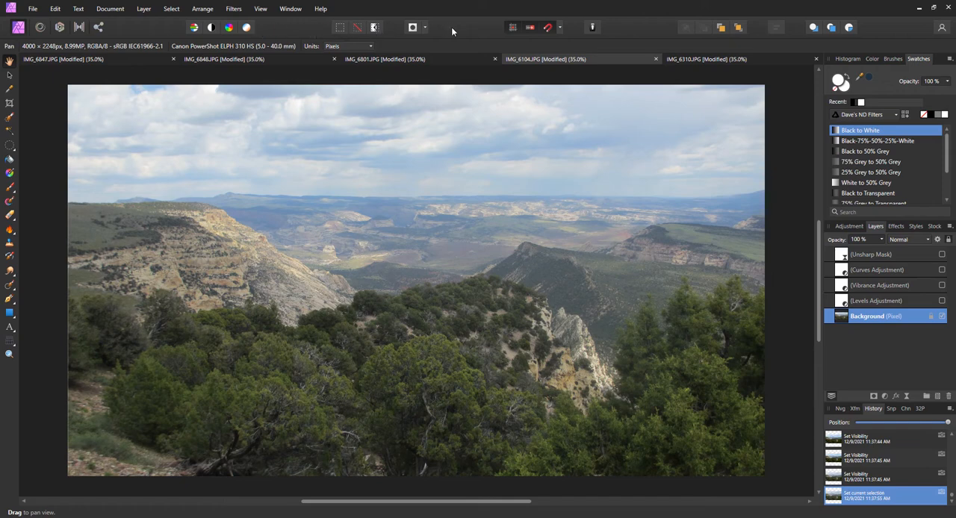
mouse_move(436, 203)
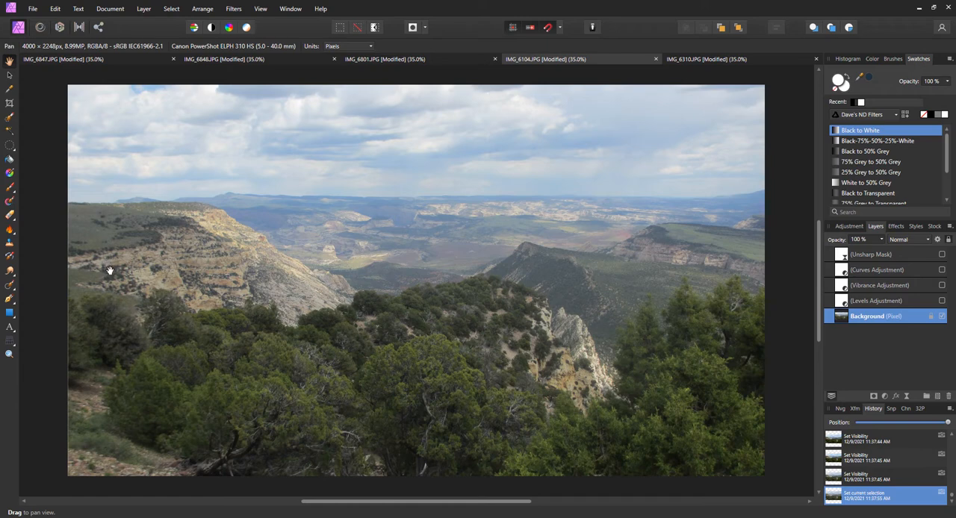
mouse_move(138, 284)
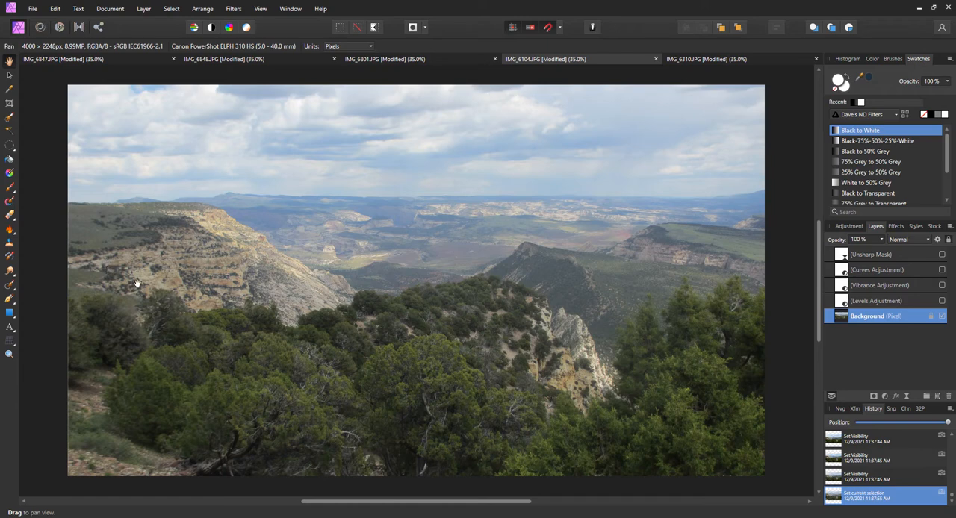
mouse_move(371, 218)
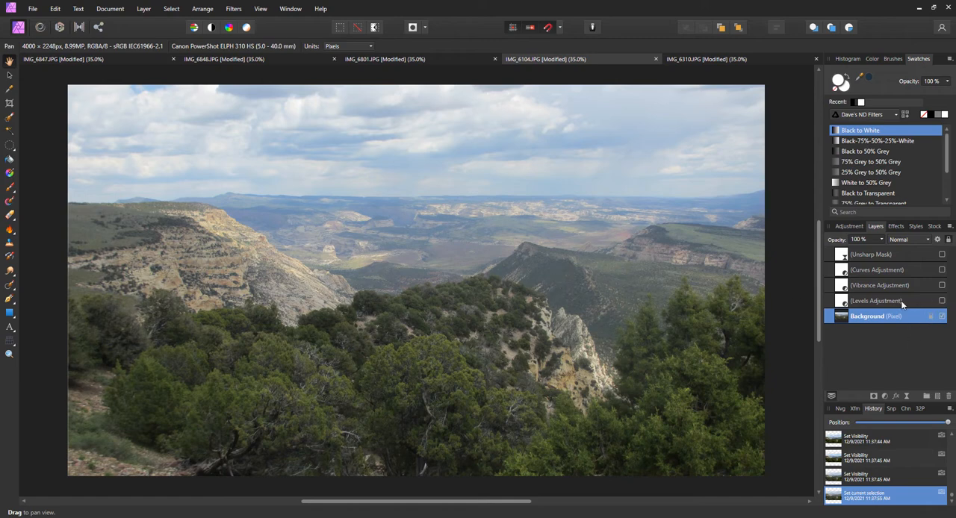
- Turn on the Levels adjustment layer's visibility in the Layers panel
click(941, 300)
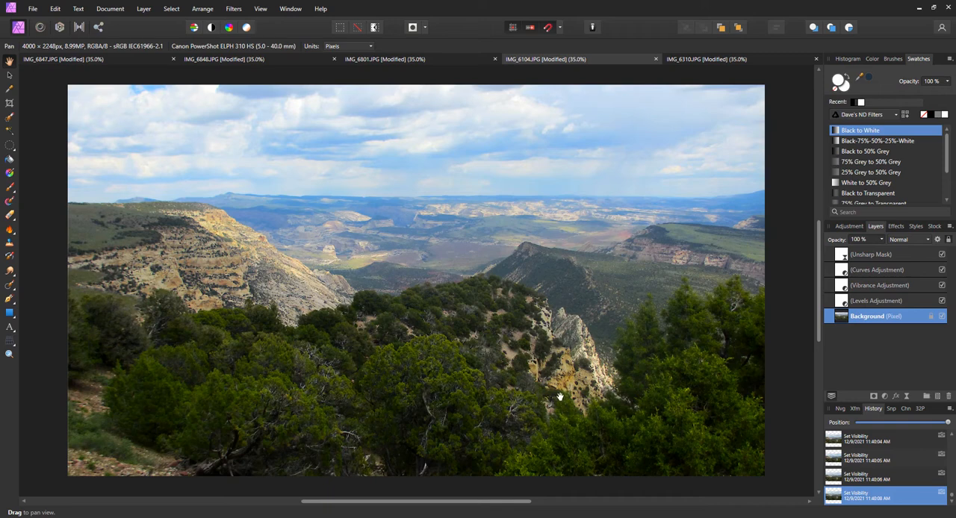
mouse_move(519, 287)
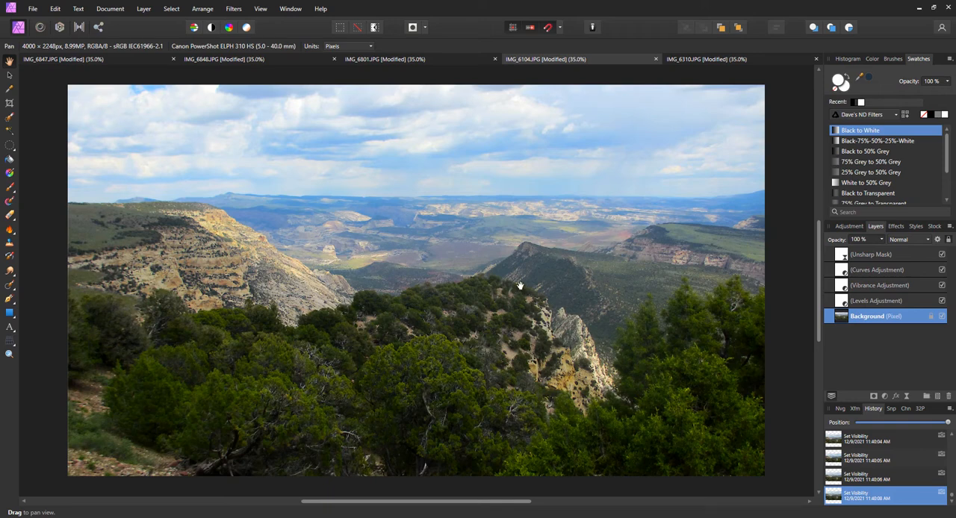
mouse_move(677, 293)
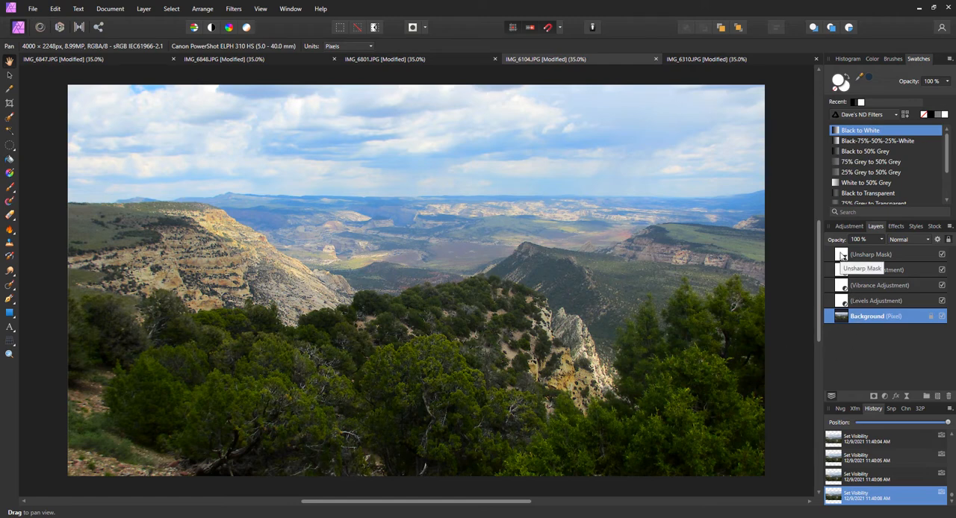
- Turn on the Unsharp Mask live filter layer to sharpen the landscape
click(869, 254)
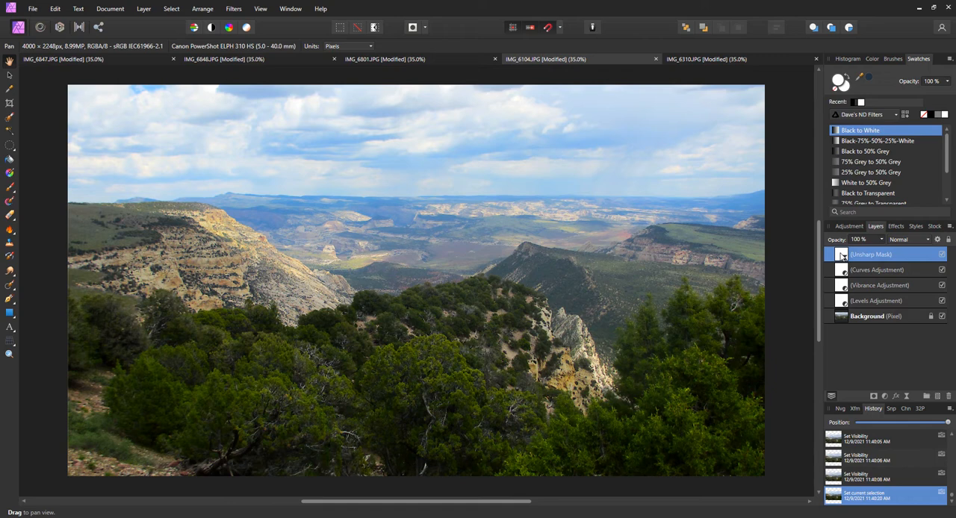
mouse_move(843, 257)
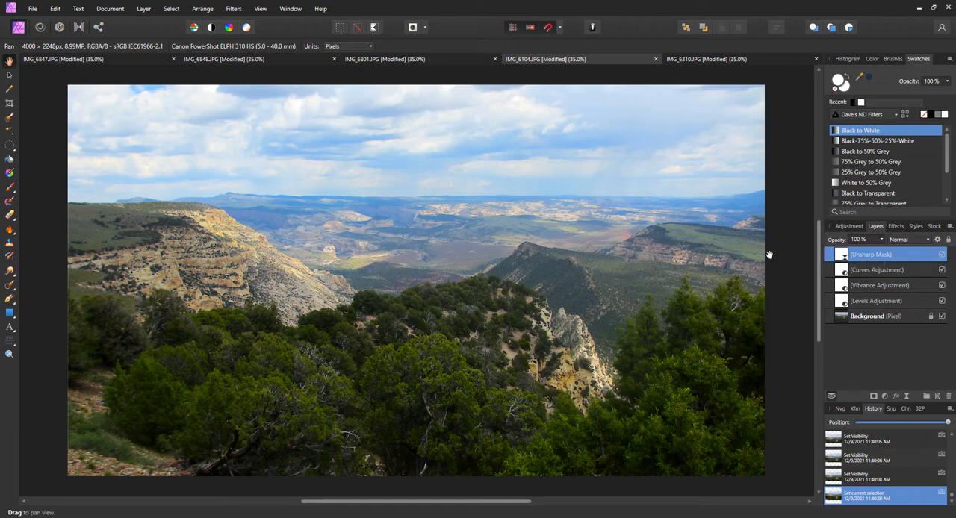
mouse_move(629, 335)
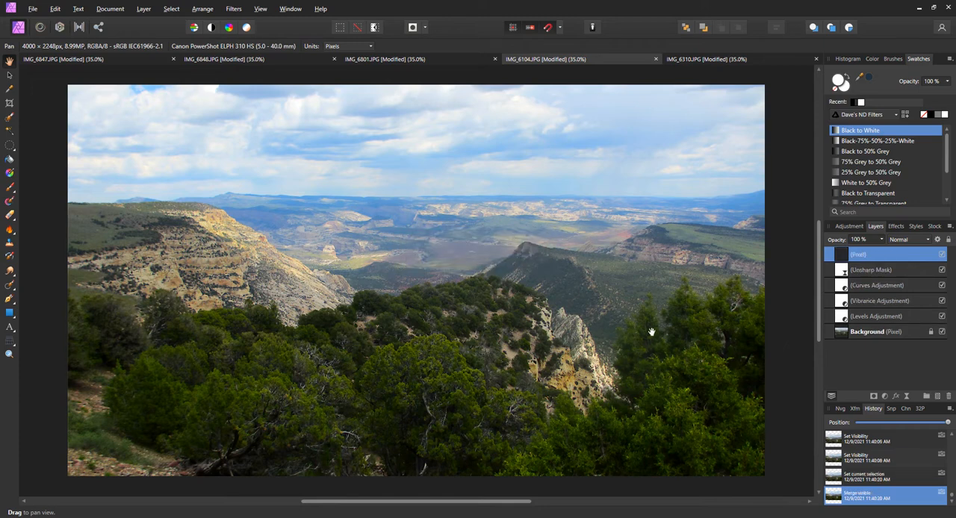
mouse_move(599, 329)
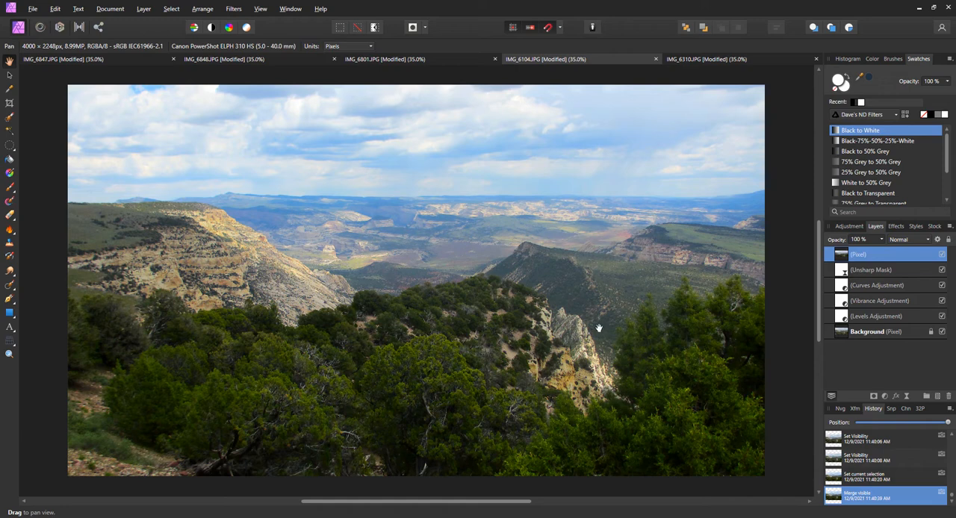
mouse_move(873, 269)
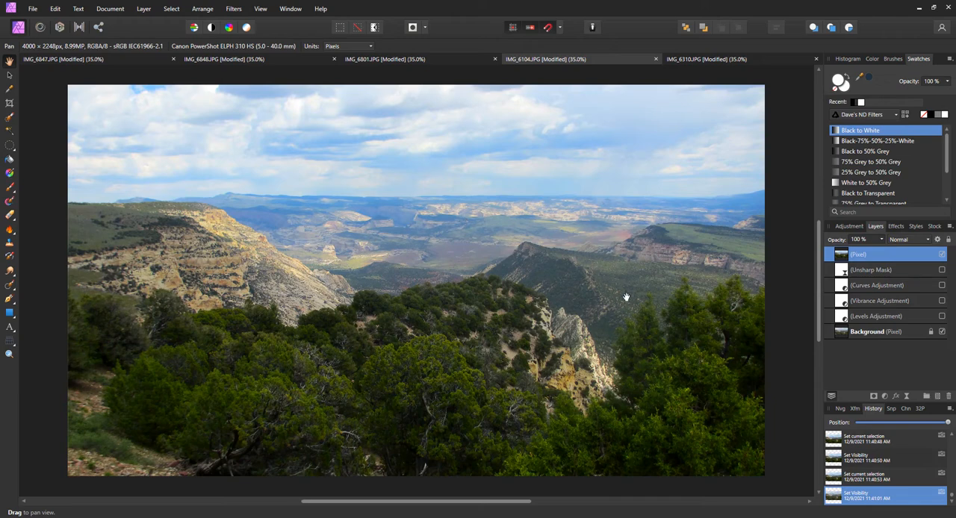
mouse_move(191, 308)
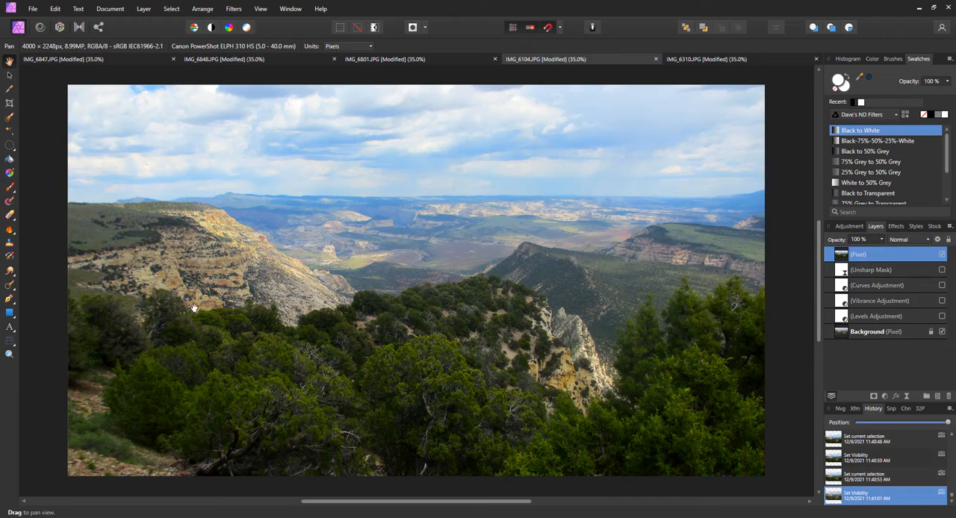
mouse_move(332, 343)
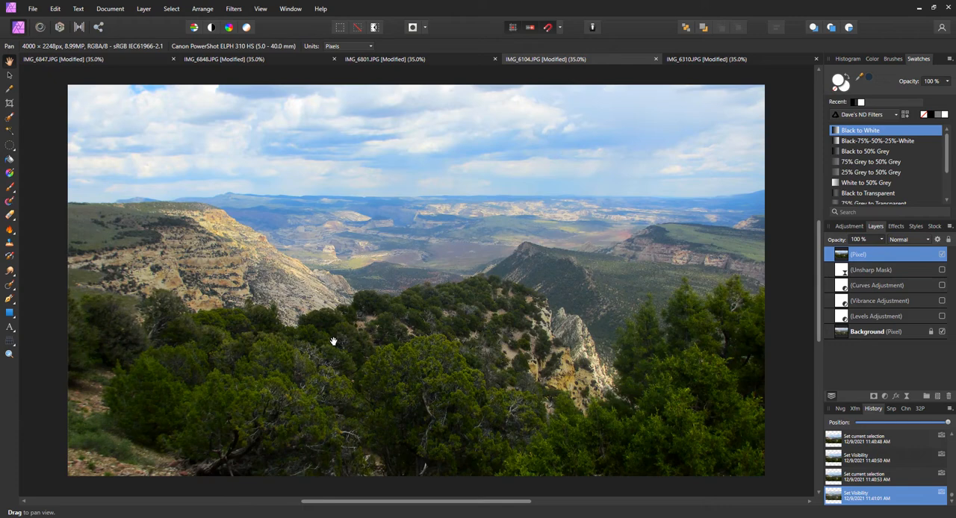
mouse_move(275, 328)
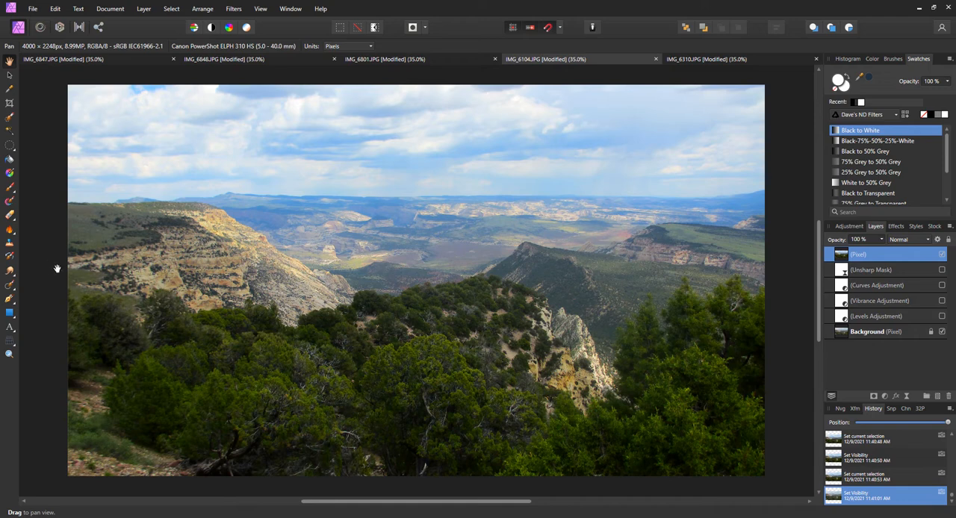
mouse_move(212, 294)
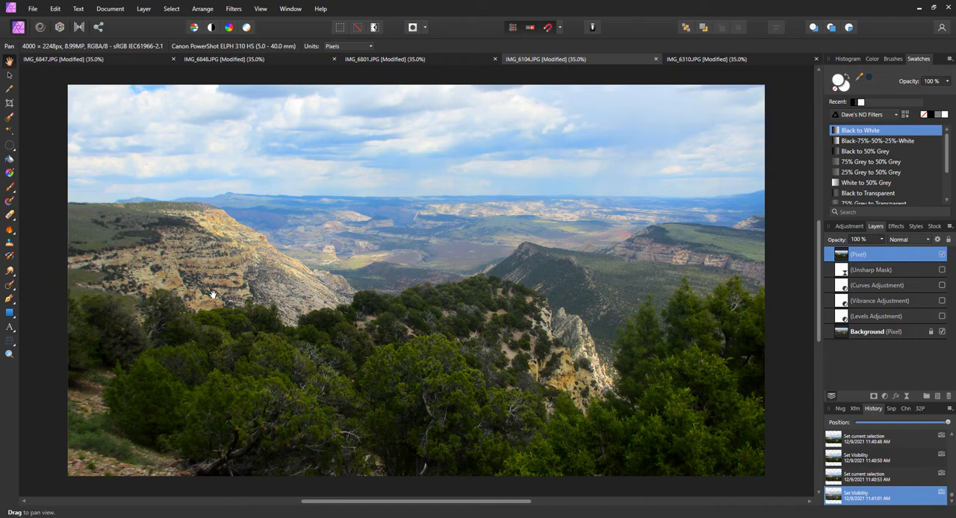
mouse_move(200, 281)
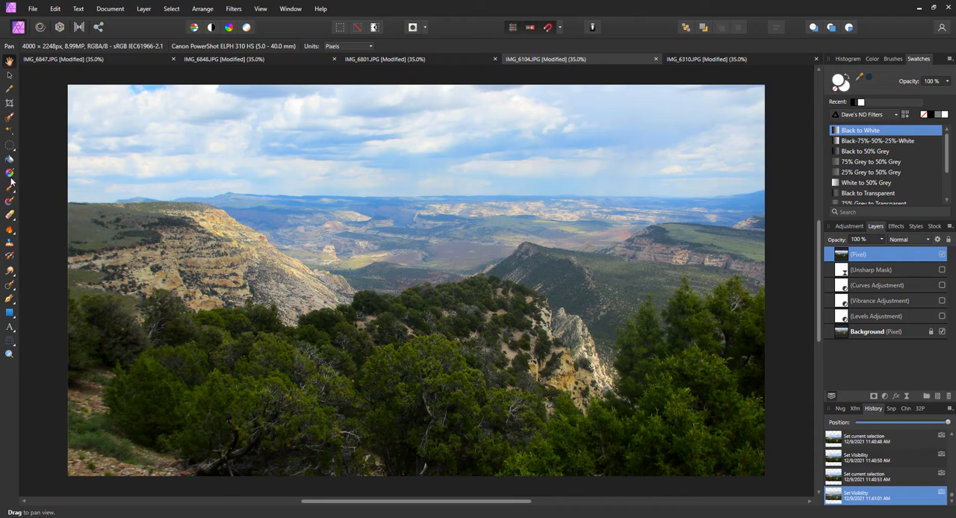
- Add a new top pixel layer and fill it with a linear black-to-white gradient
click(9, 173)
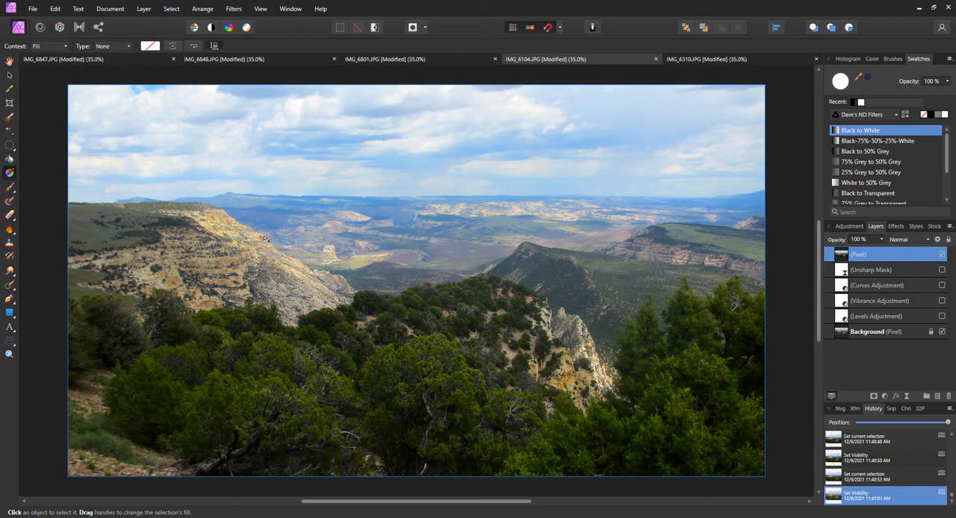
mouse_move(252, 236)
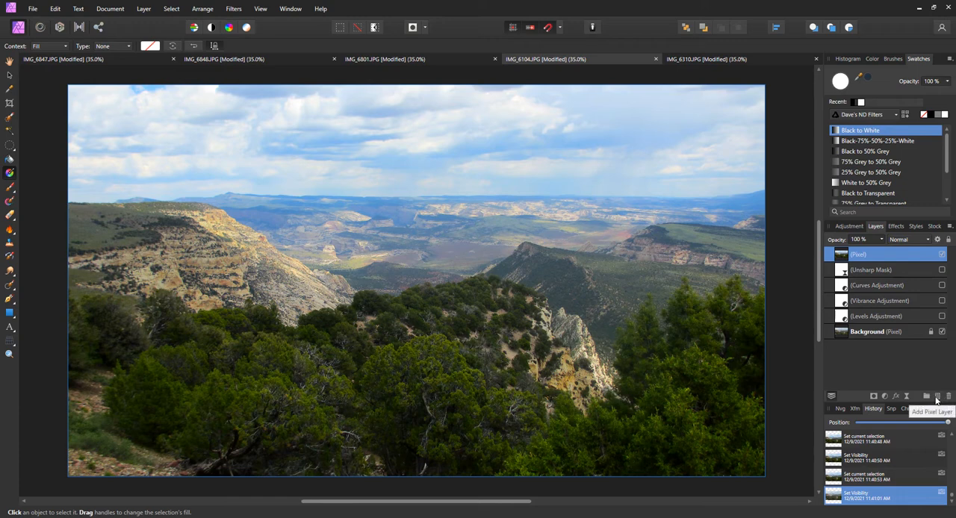
click(936, 395)
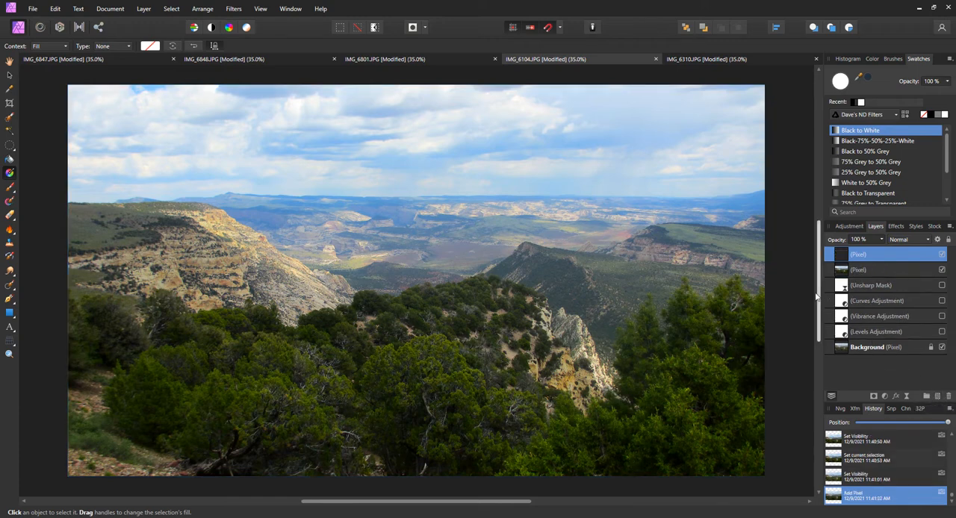
mouse_move(720, 292)
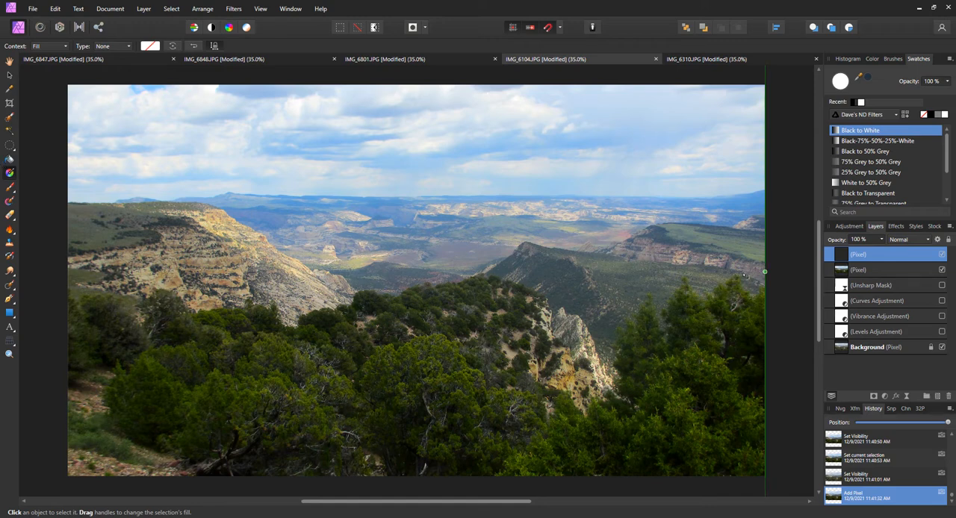
click(860, 129)
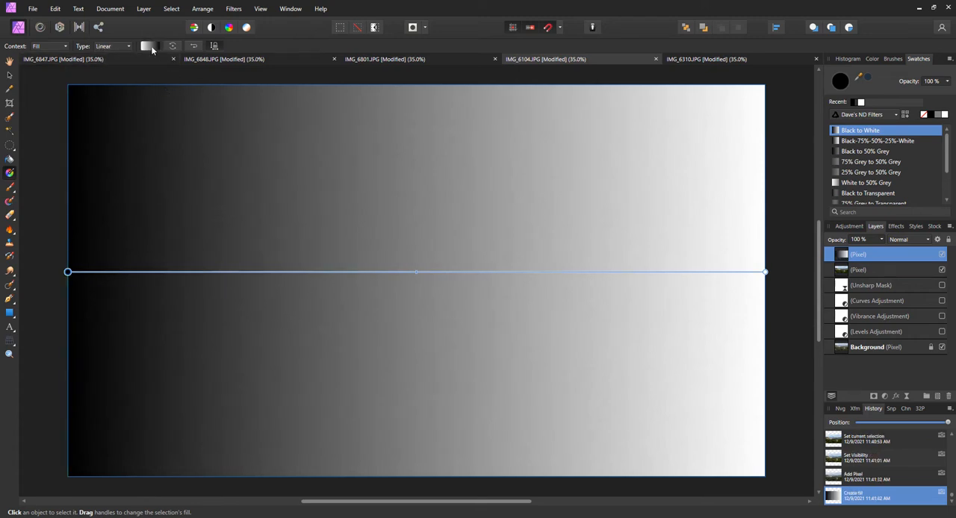
- Edit a gradient stop so the gradient fades from black to transparent on the right
click(152, 46)
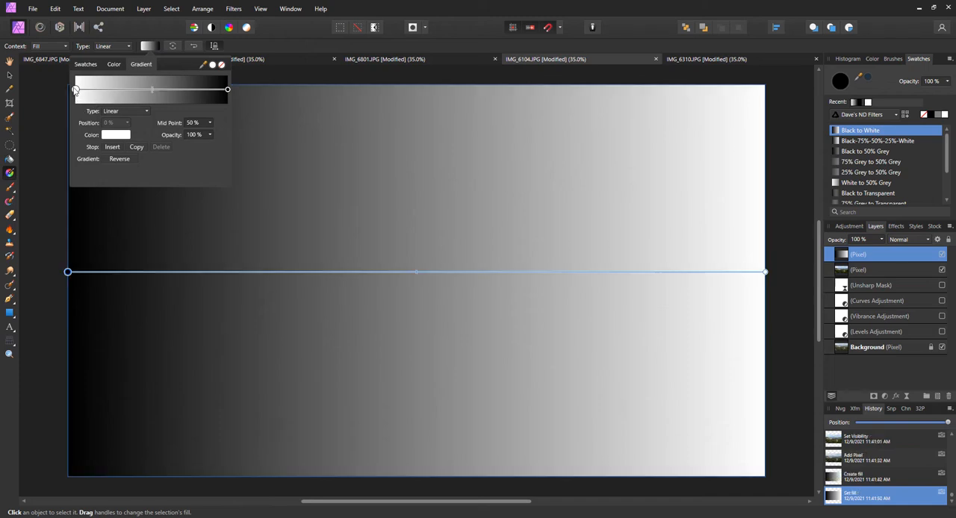
click(227, 89)
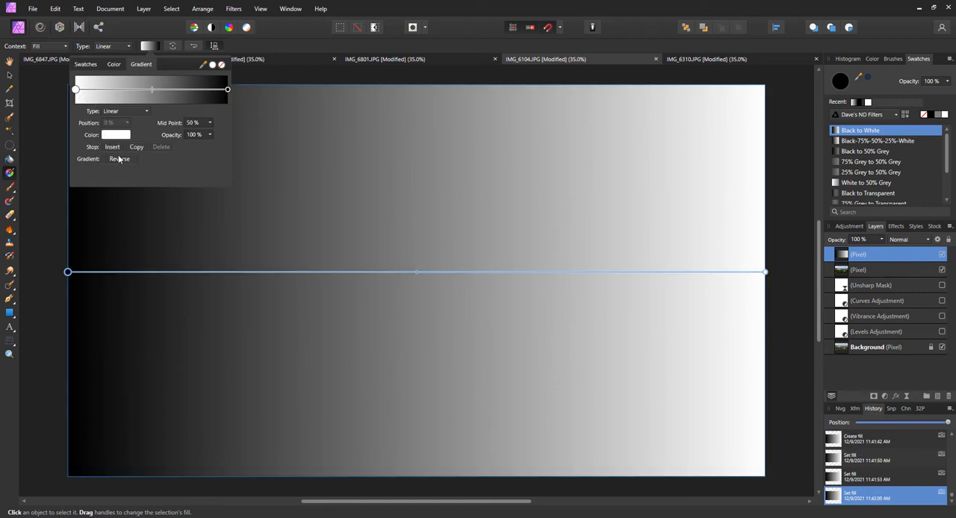
click(110, 146)
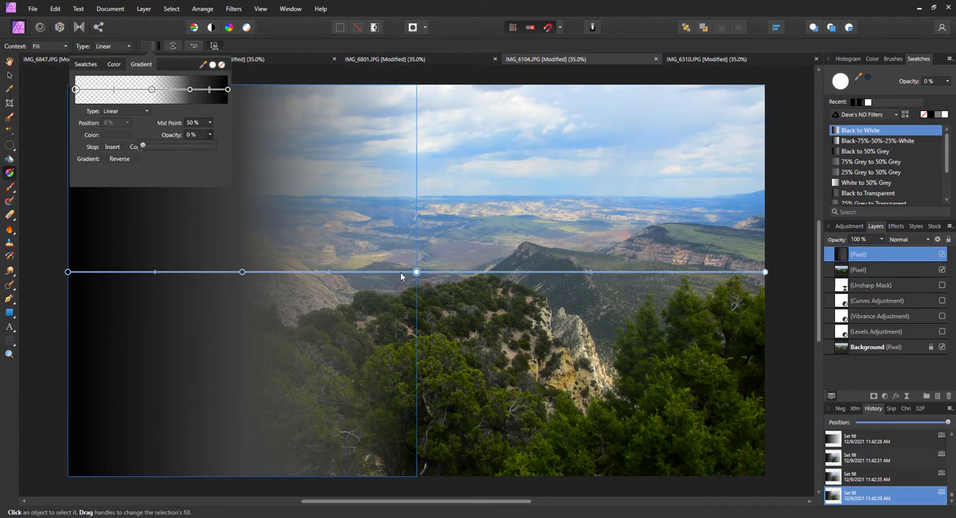
mouse_move(281, 347)
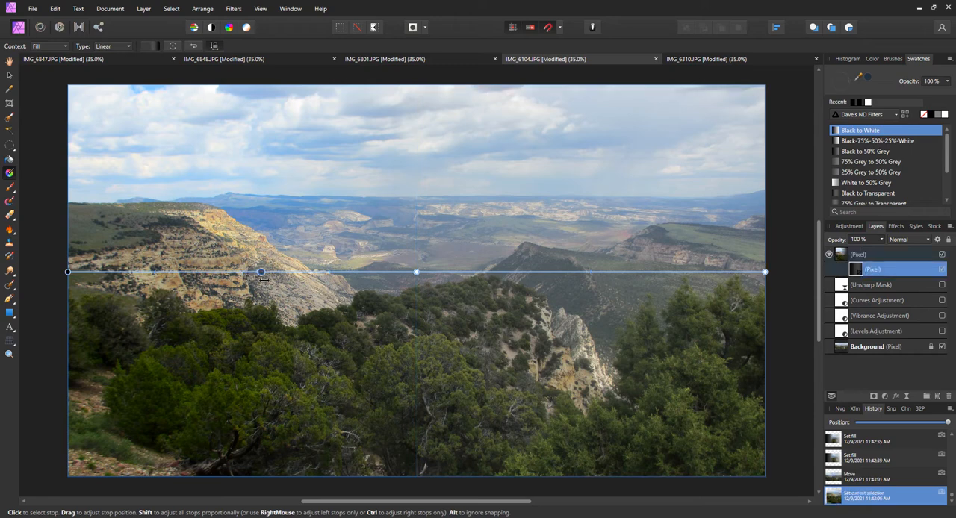
- Slide the mask gradient's transition left, to the centre, and out to the right edge
drag(261, 271, 341, 272)
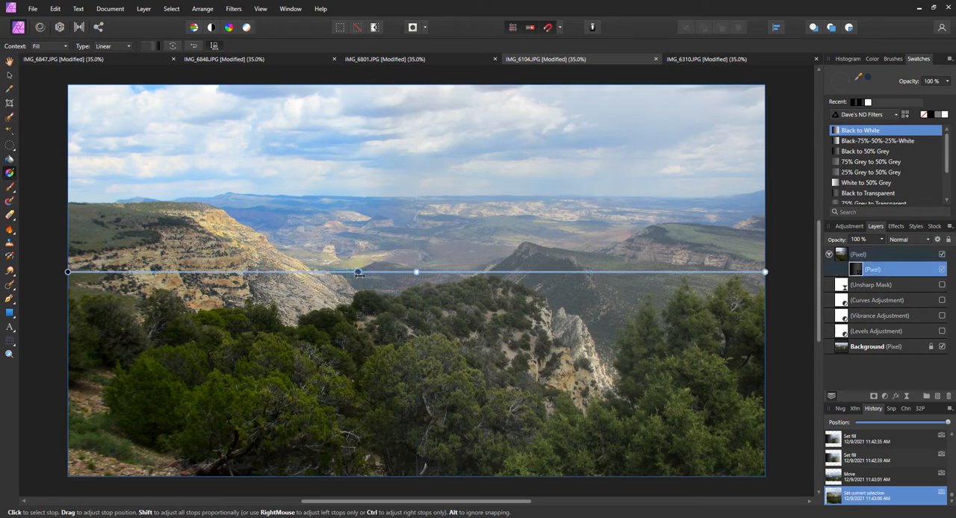
drag(358, 272, 385, 272)
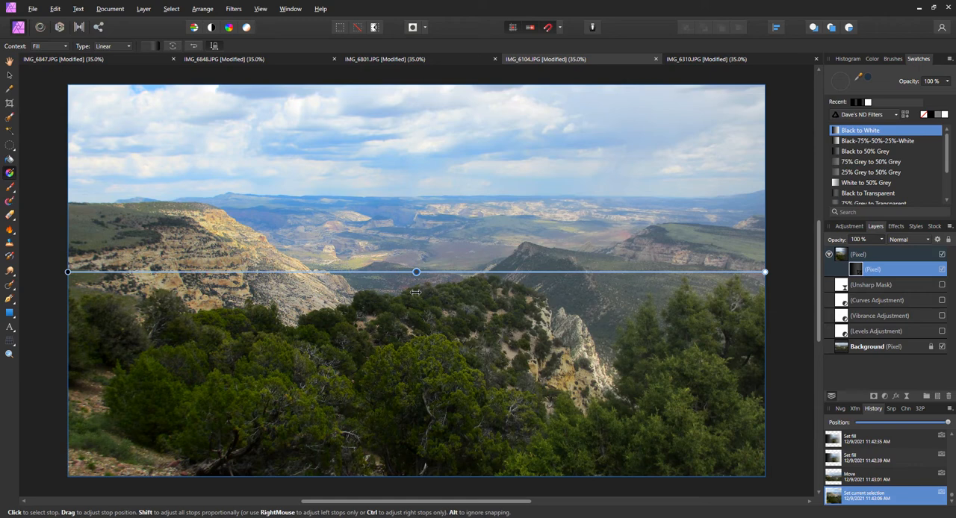
drag(415, 272, 400, 272)
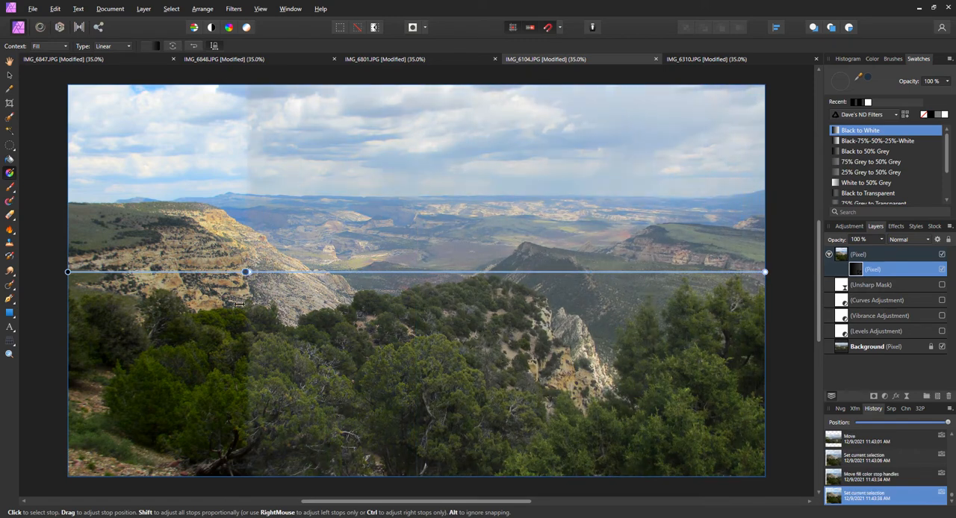
drag(245, 272, 138, 272)
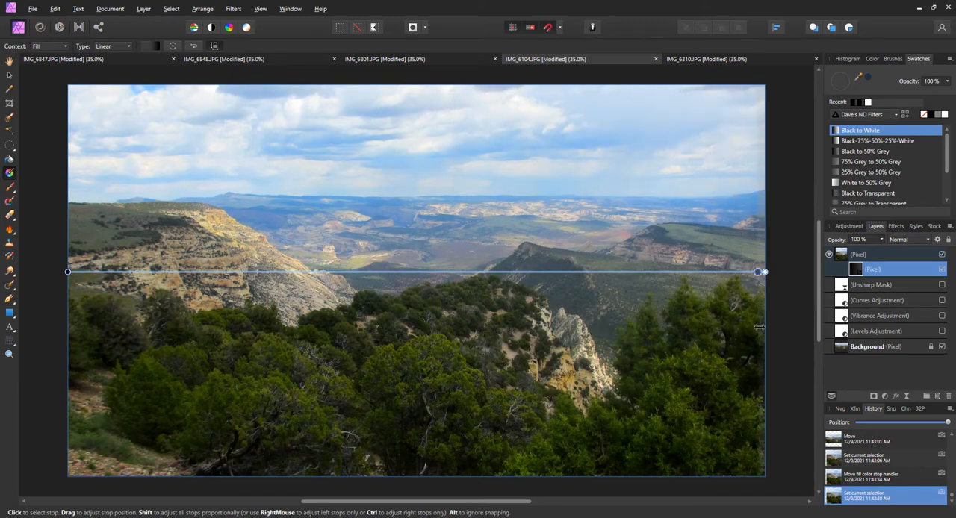
drag(763, 272, 749, 272)
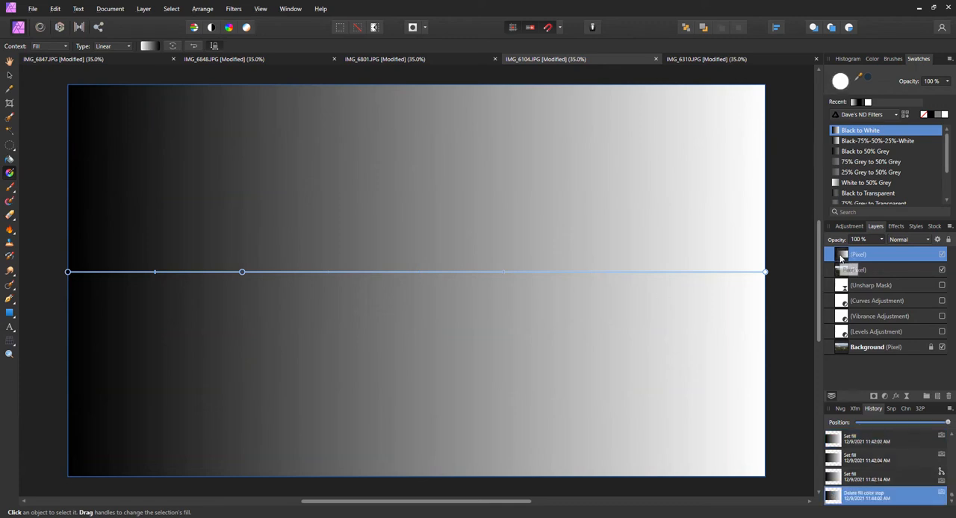
- Delete the old gradient mask layer and add an extra stop to the new gradient
right_click(881, 254)
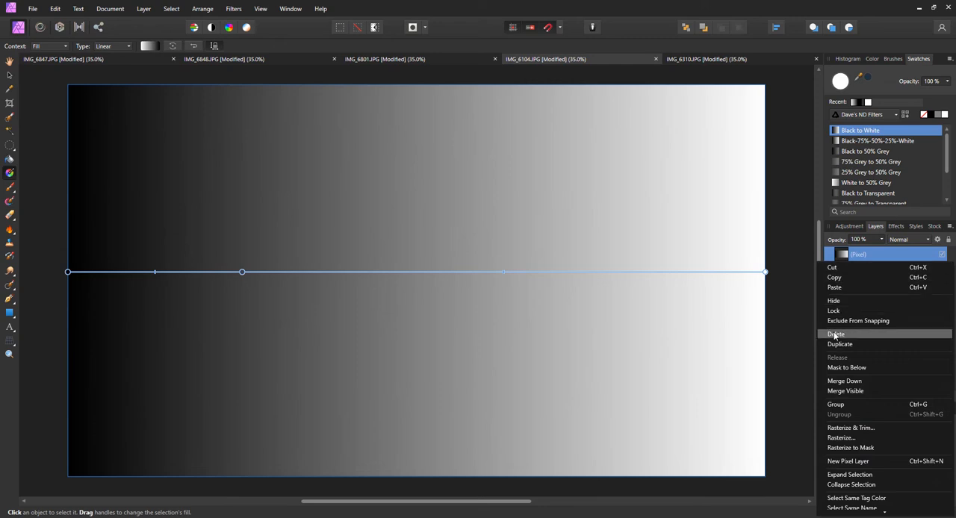
click(837, 334)
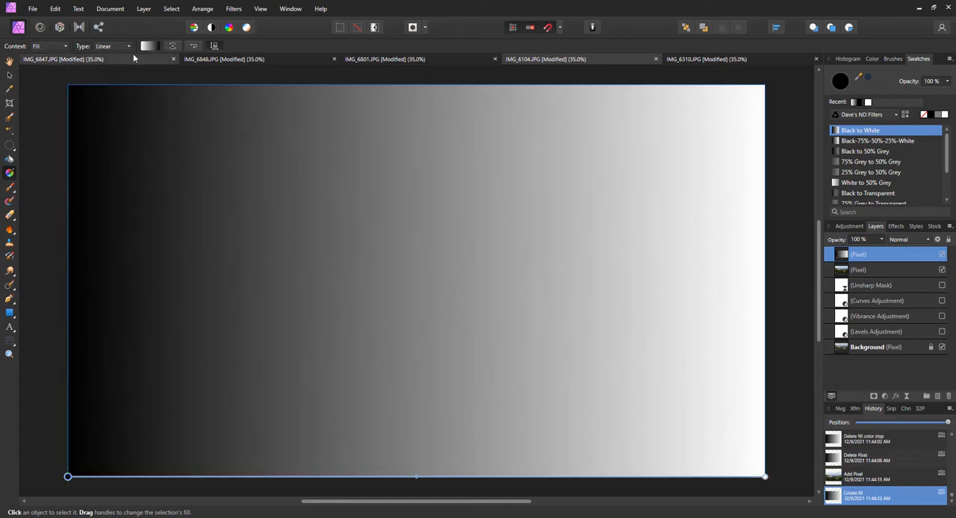
click(149, 47)
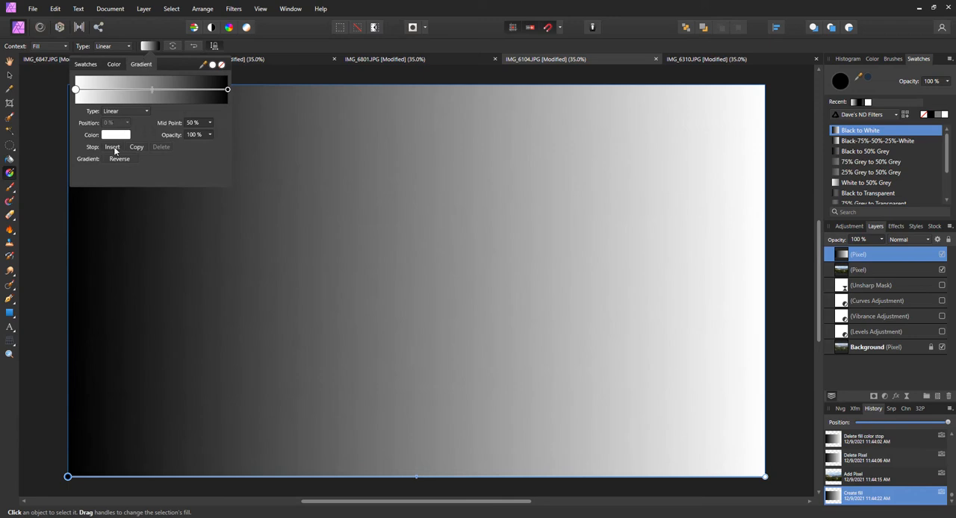
click(111, 146)
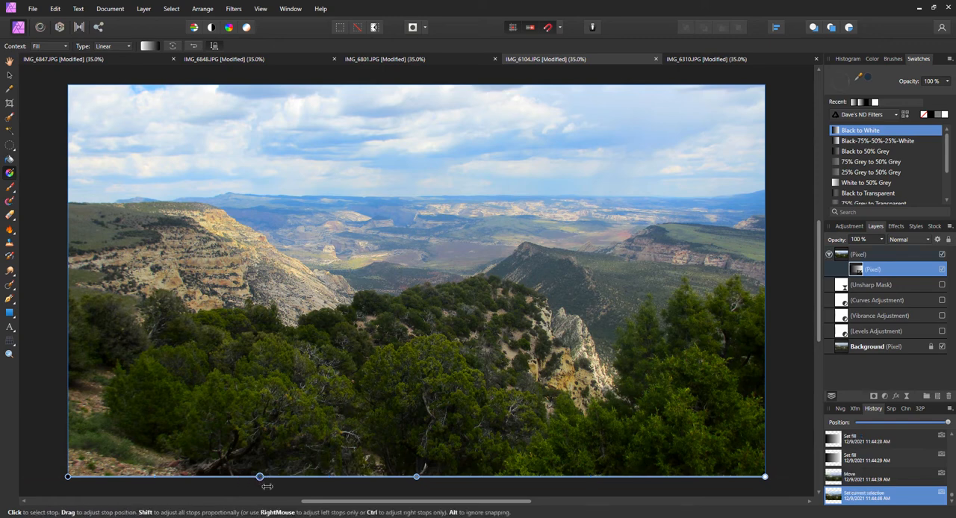
- Set one gradient stop to 0% opacity and the other to white at 100%
drag(260, 477, 359, 476)
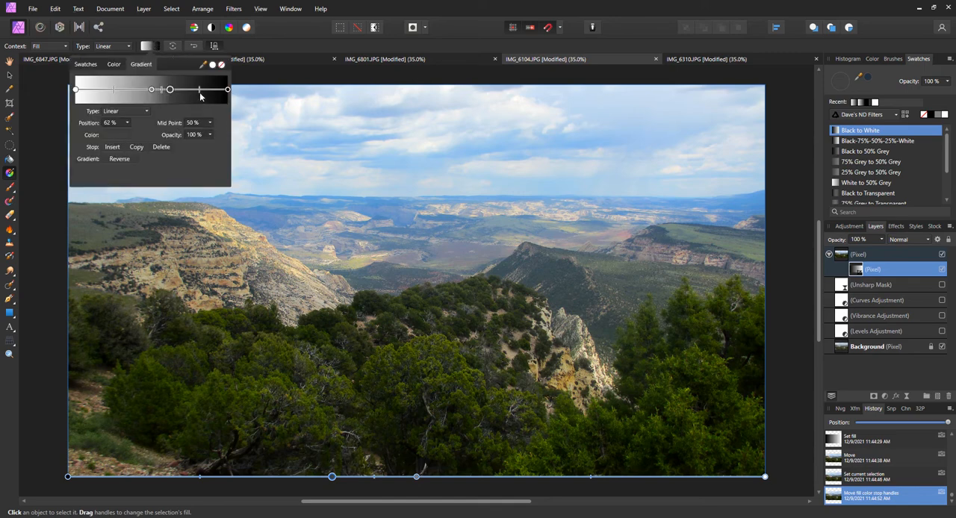
click(227, 90)
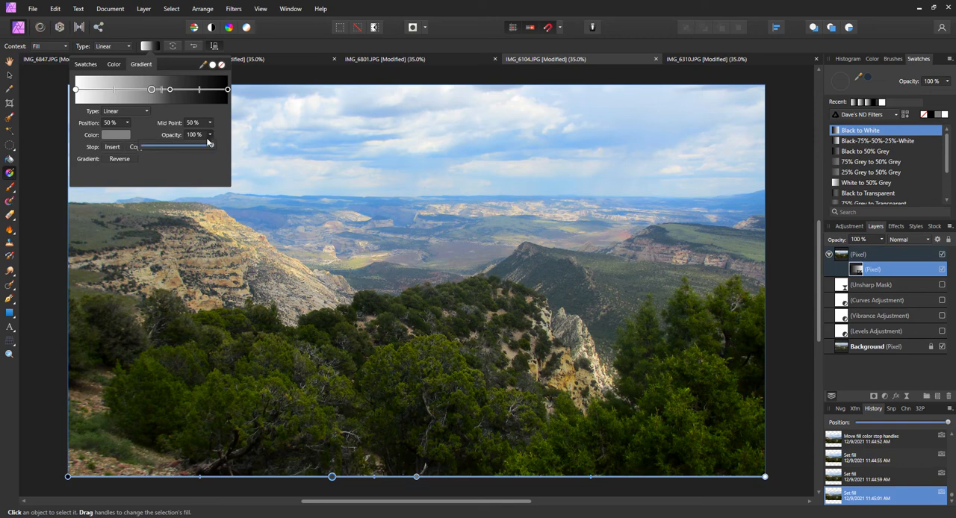
drag(212, 147, 142, 146)
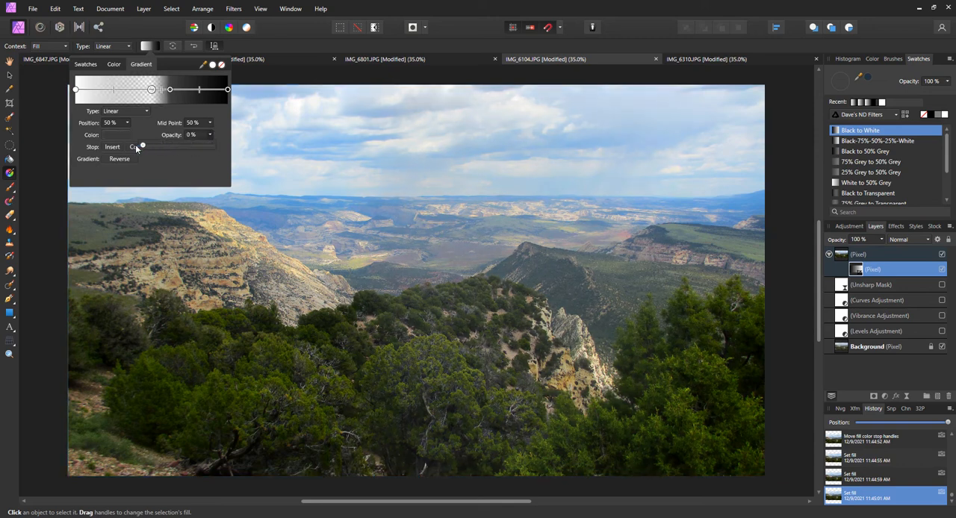
click(74, 90)
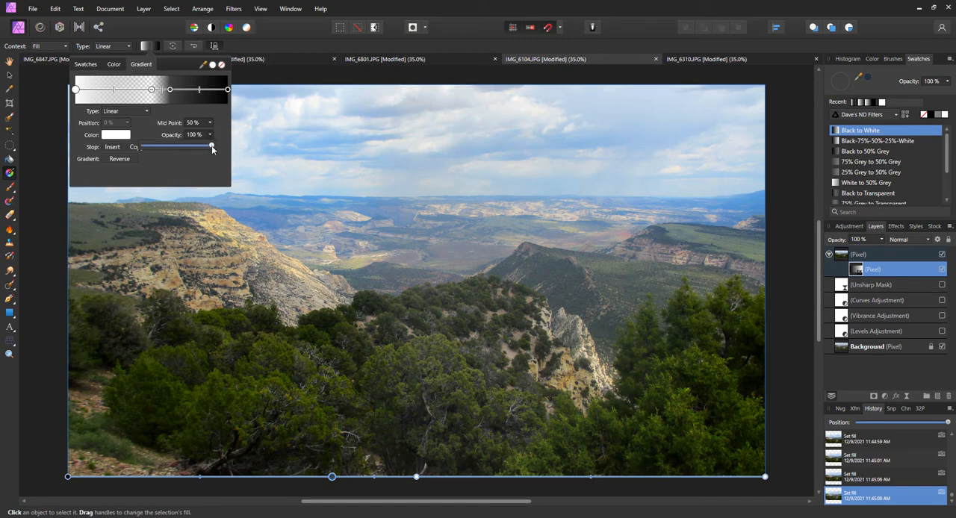
drag(212, 146, 142, 146)
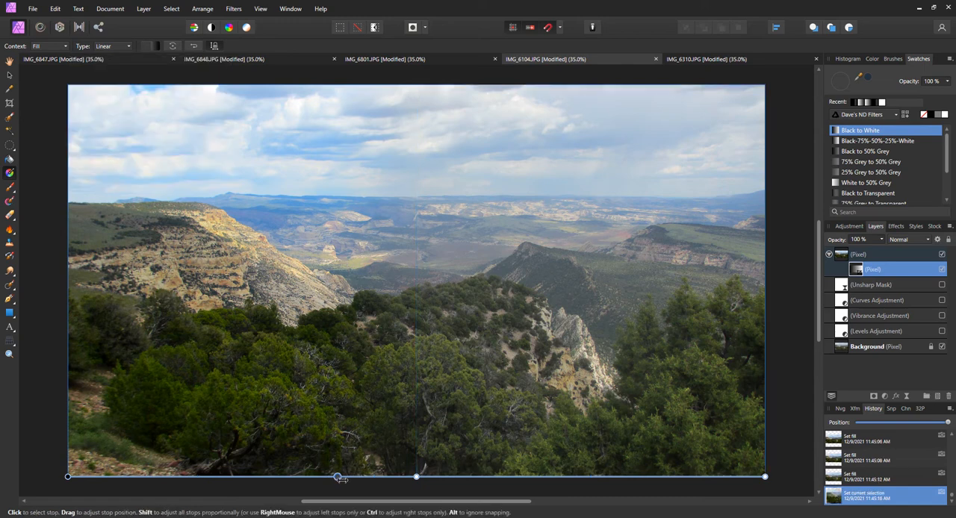
- Drag the gradient's hard edge along the photo's bottom to far left, middle and right split positions
drag(338, 477, 361, 477)
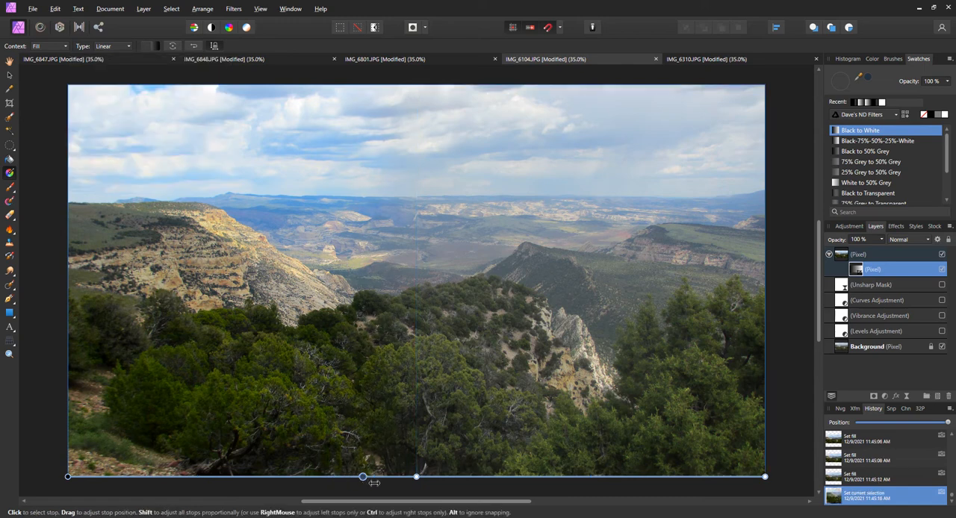
drag(361, 476, 413, 476)
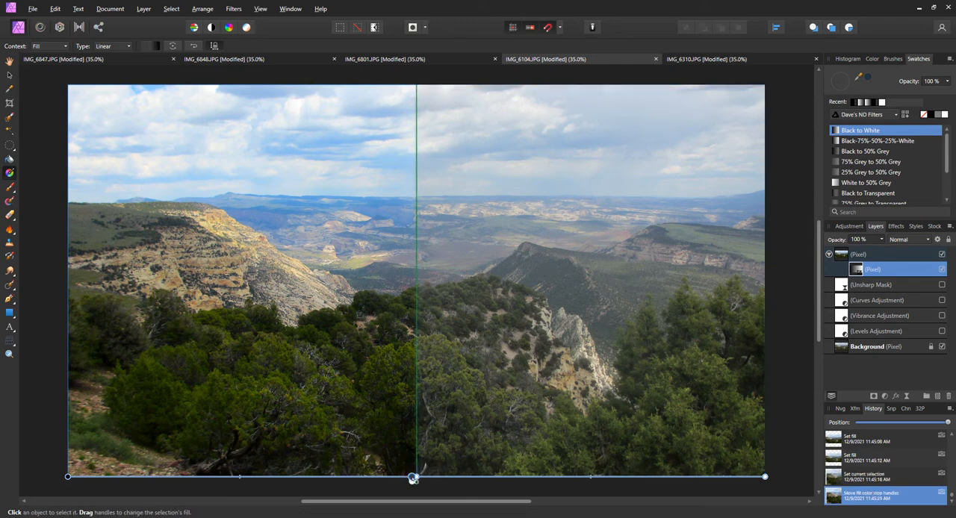
drag(412, 476, 505, 476)
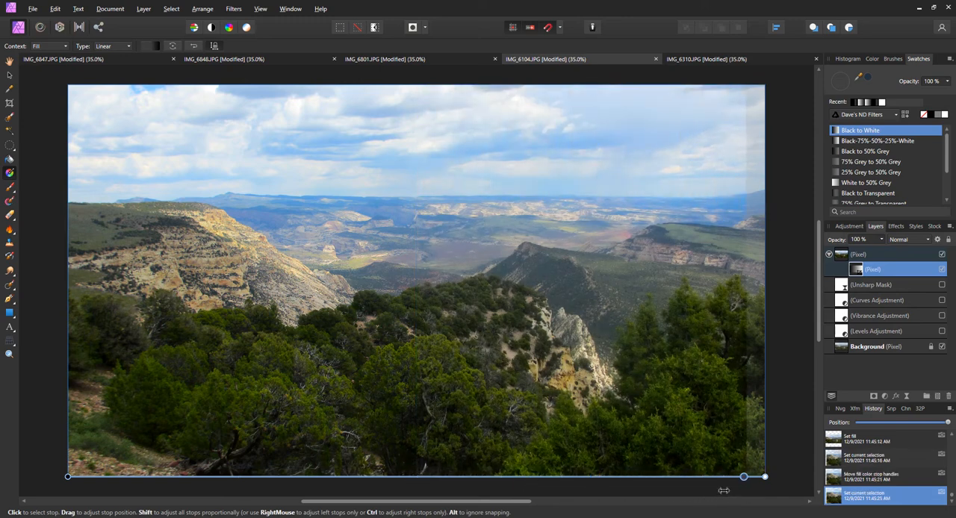
drag(743, 476, 102, 476)
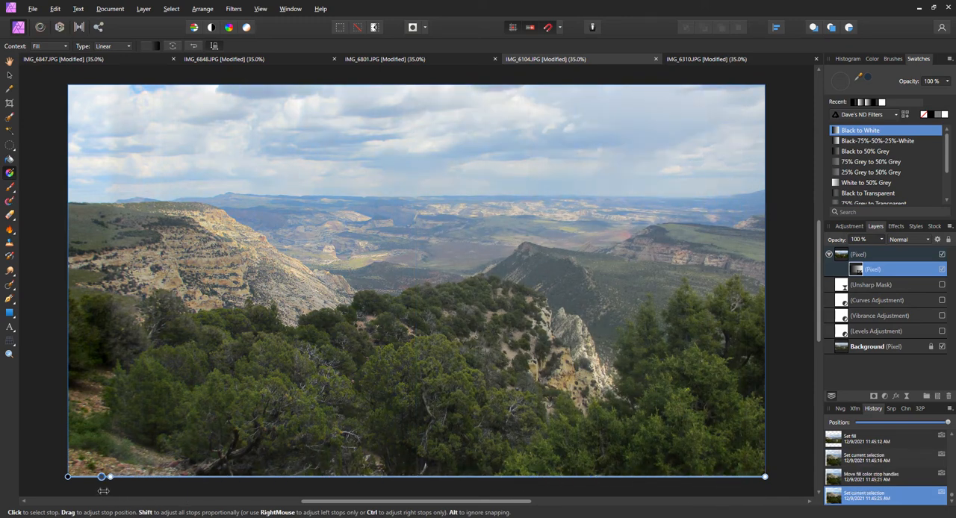
drag(101, 477, 358, 476)
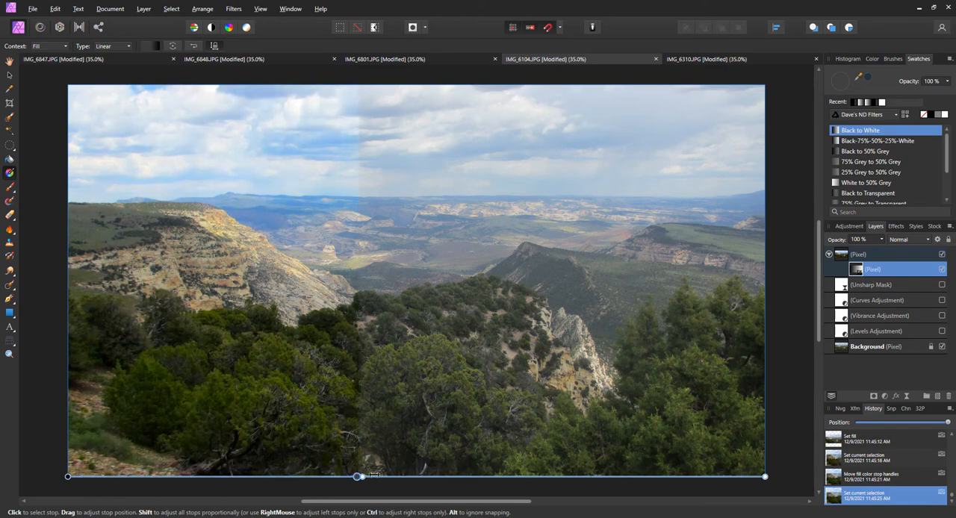
drag(359, 475, 570, 476)
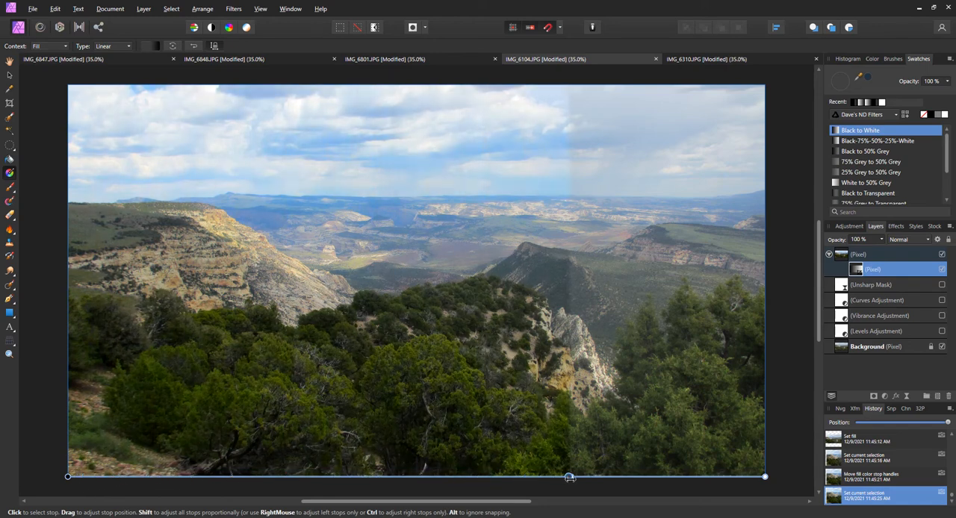
drag(570, 478, 592, 478)
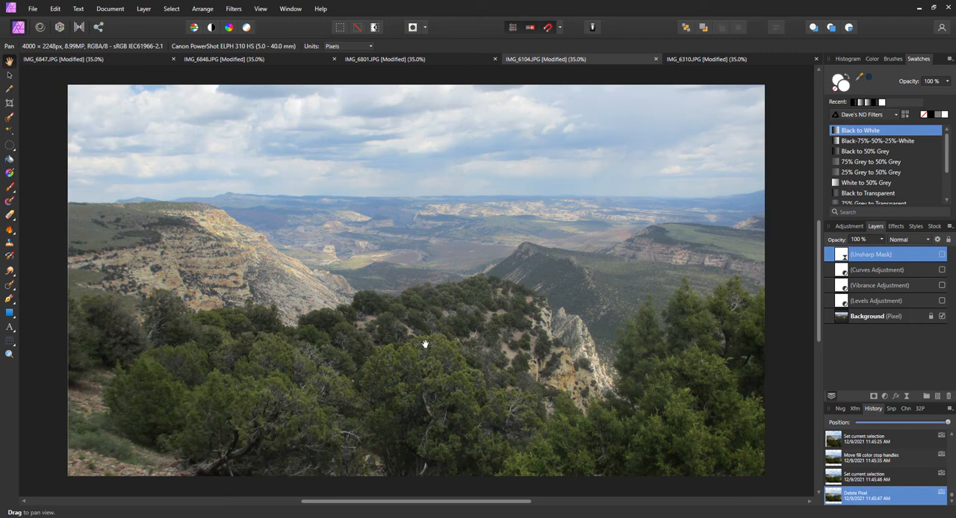
mouse_move(507, 326)
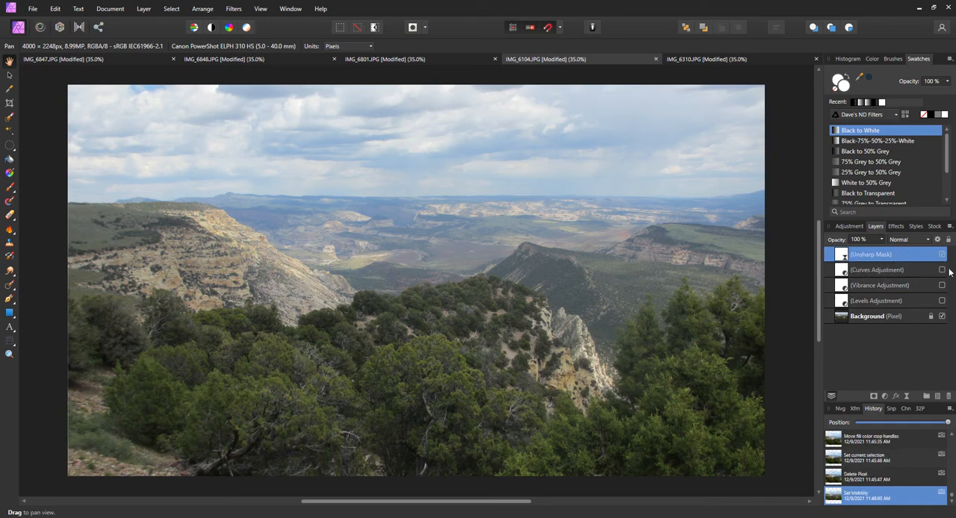
- Show the adjustment layers and merge visible into a new top Pixel layer
click(941, 302)
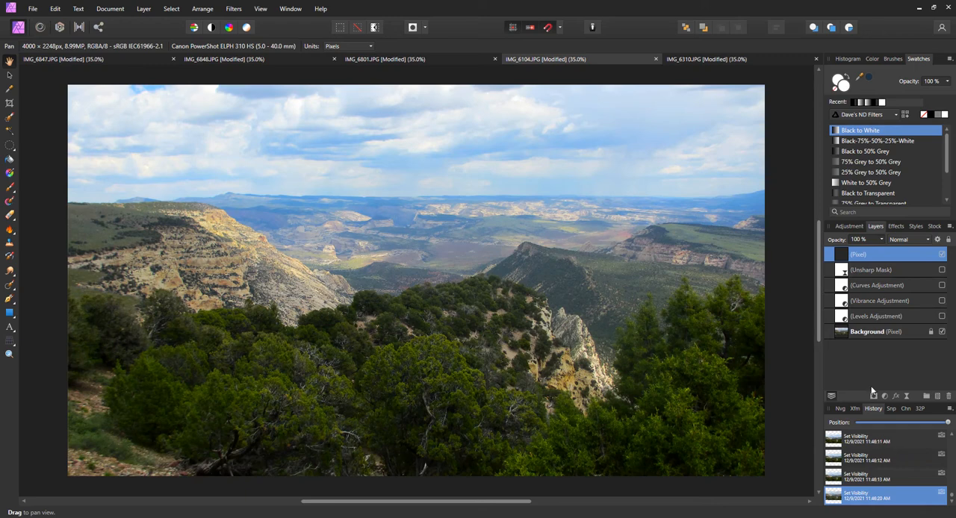
mouse_move(33, 334)
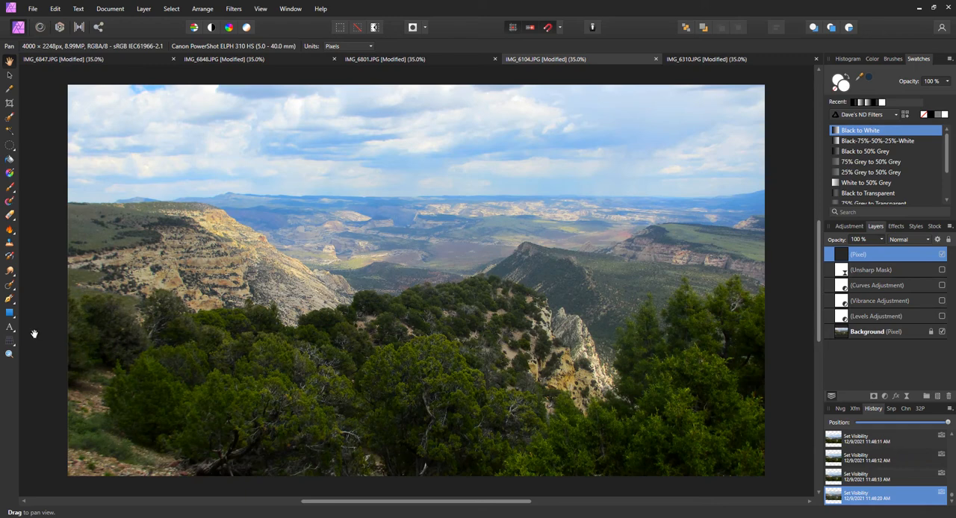
click(9, 313)
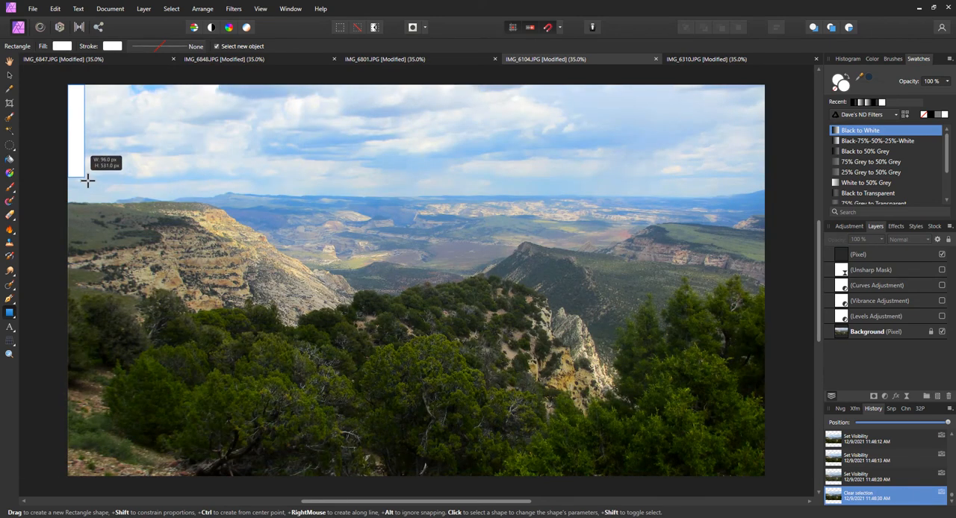
- Draw a rectangle across the photo as a mask shape for the merged layer
drag(75, 84, 83, 176)
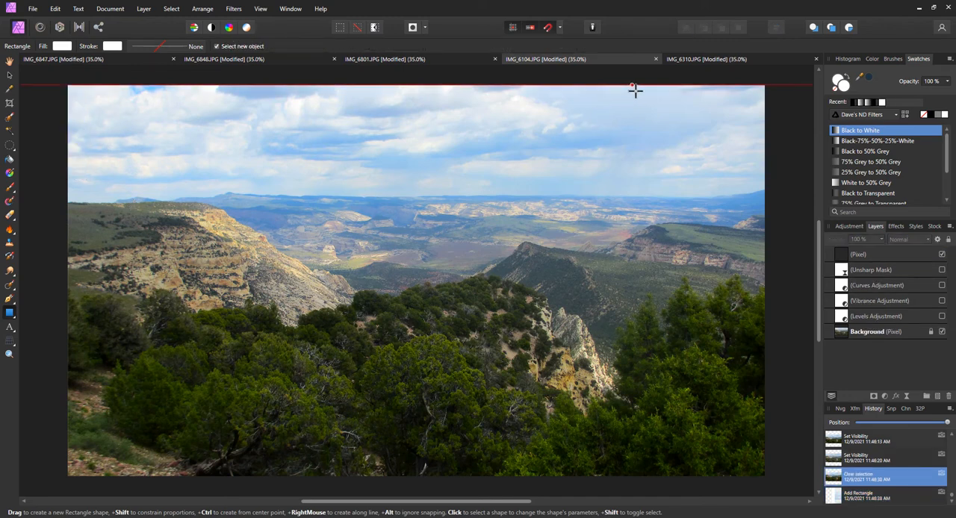
drag(634, 83, 687, 357)
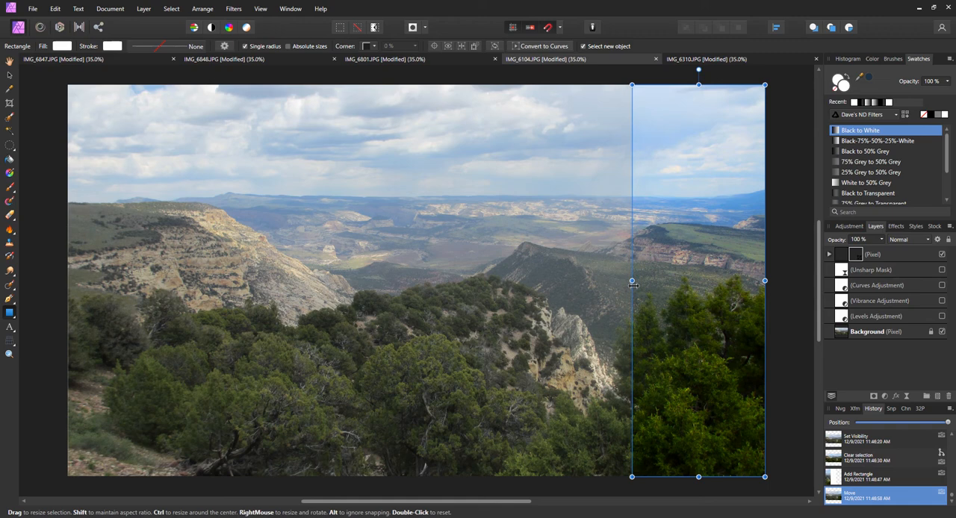
- Resize the rectangle so its left edge sits mid-photo, covering only the right half
drag(633, 281, 84, 281)
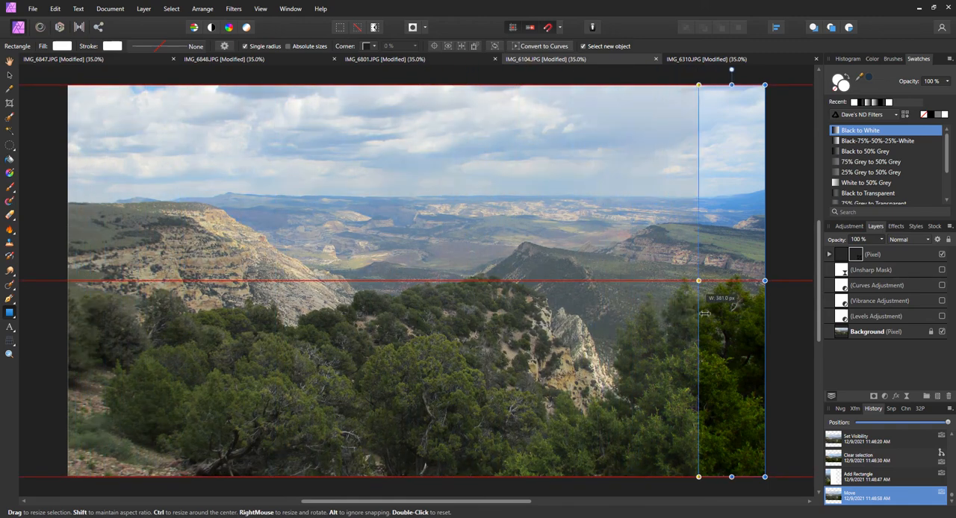
drag(699, 314, 543, 313)
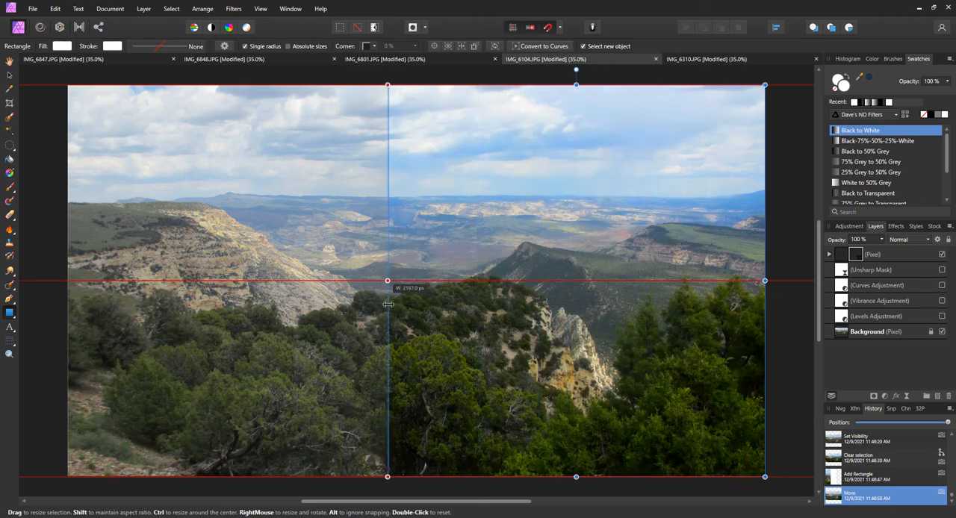
drag(387, 302, 321, 301)
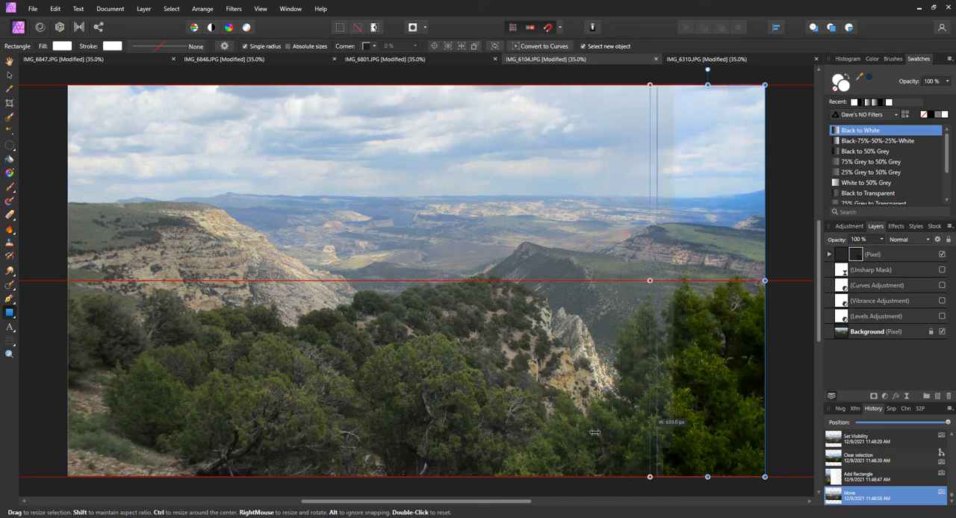
drag(649, 281, 246, 281)
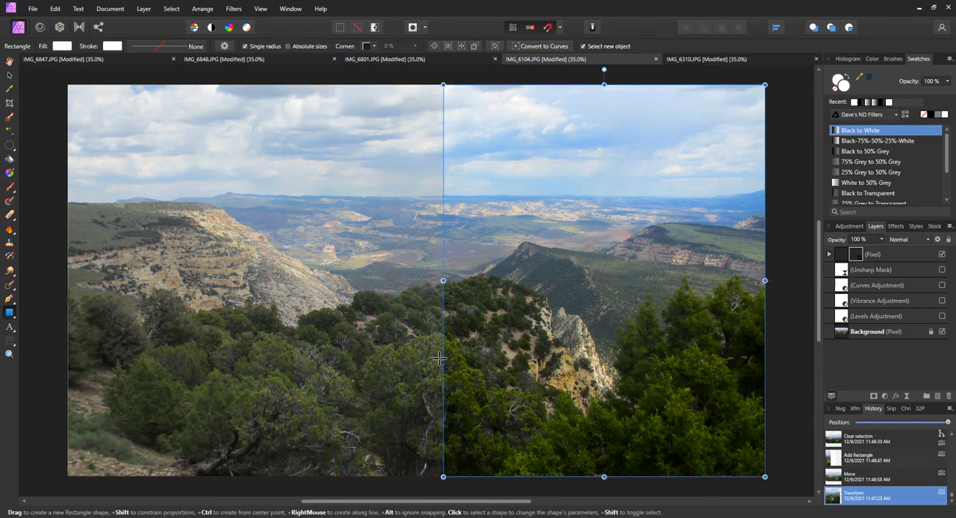
mouse_move(664, 400)
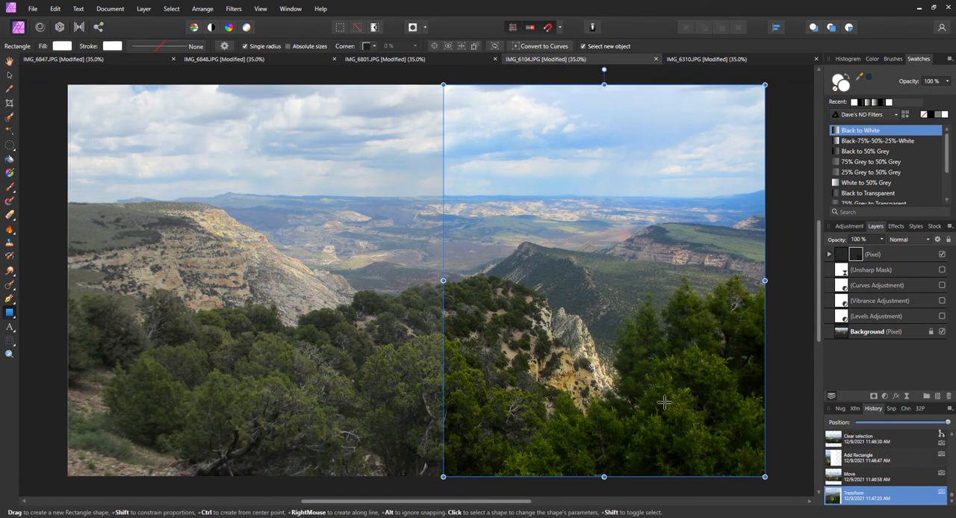